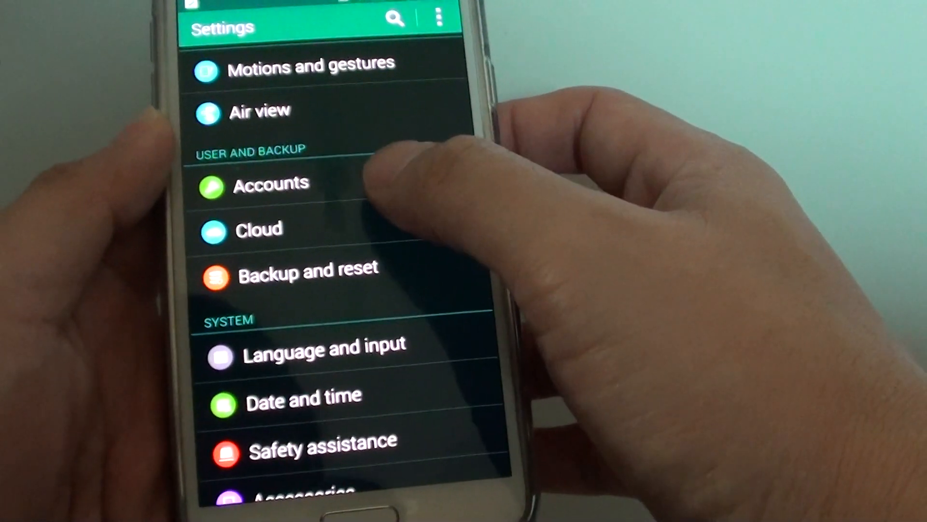
# - Open Cloud under User and Backup, then Restore to list the SM-G900I backed-up data
pyautogui.click(258, 229)
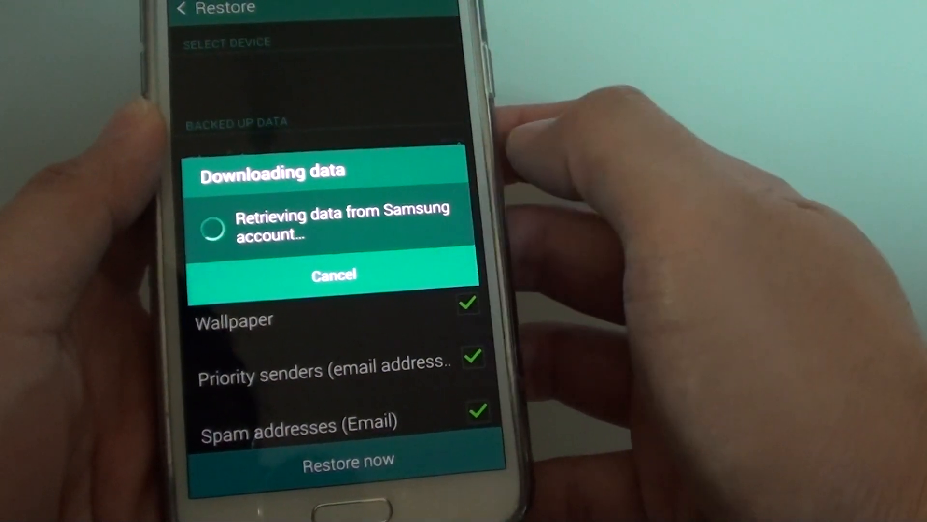
pyautogui.click(334, 275)
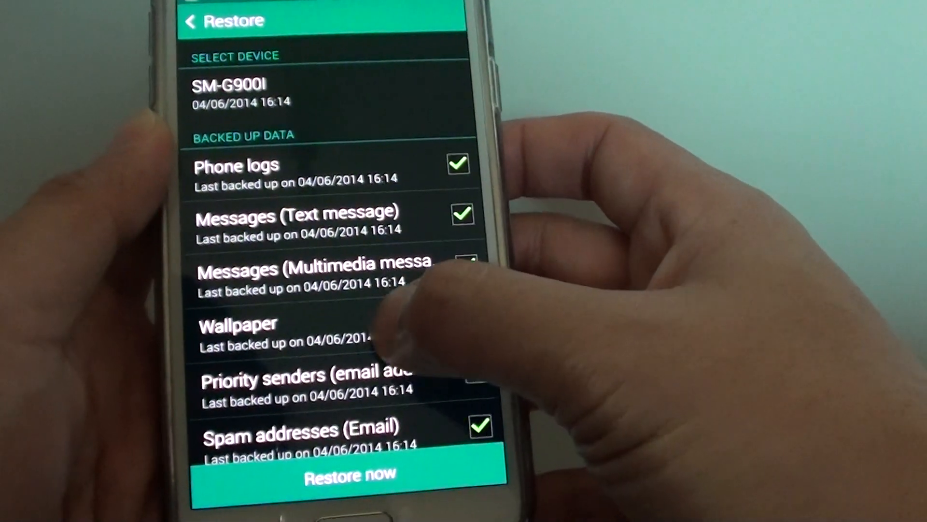
pyautogui.scroll(-3)
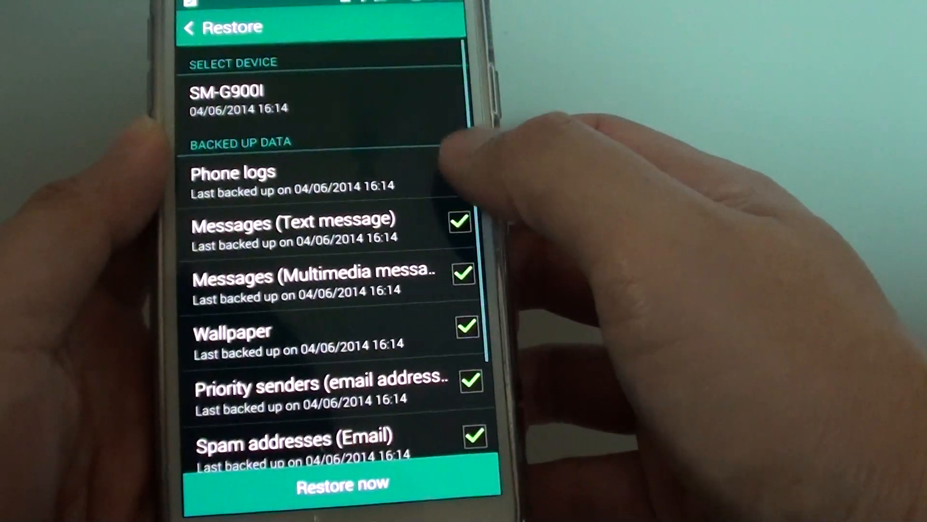
pyautogui.scroll(3)
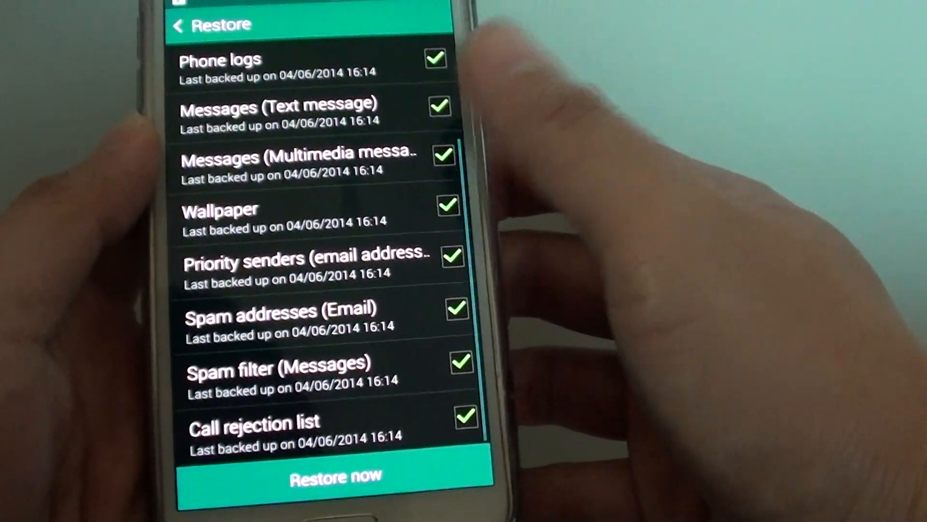